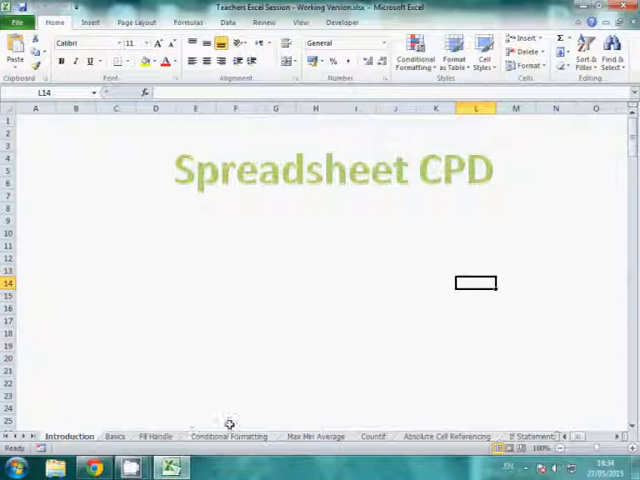
pyautogui.moveTo(338, 474)
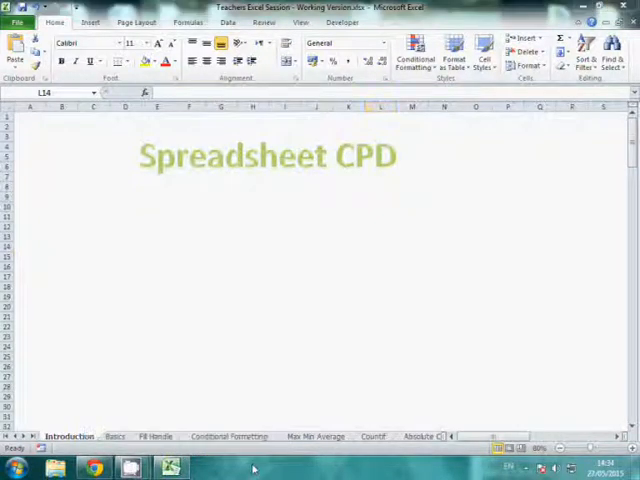
# Enter the addition formula =A4+E4 in G4 so it returns 45 alongside G3's 10.
pyautogui.click(380, 246)
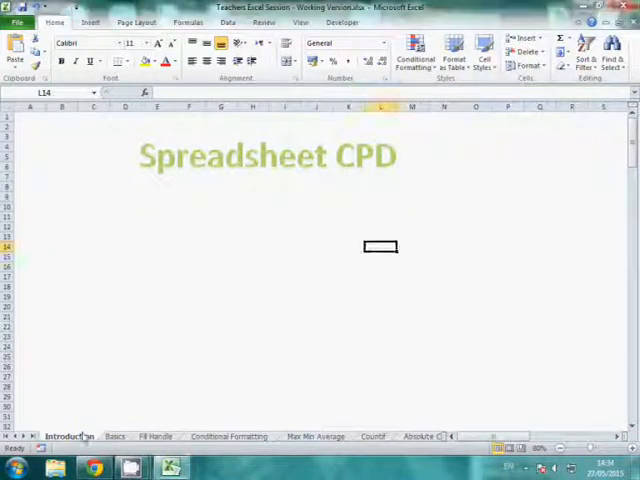
pyautogui.rightClick(68, 436)
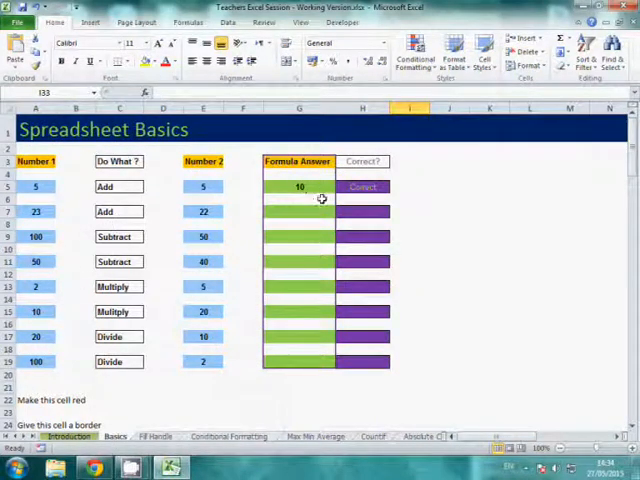
pyautogui.scroll(-3)
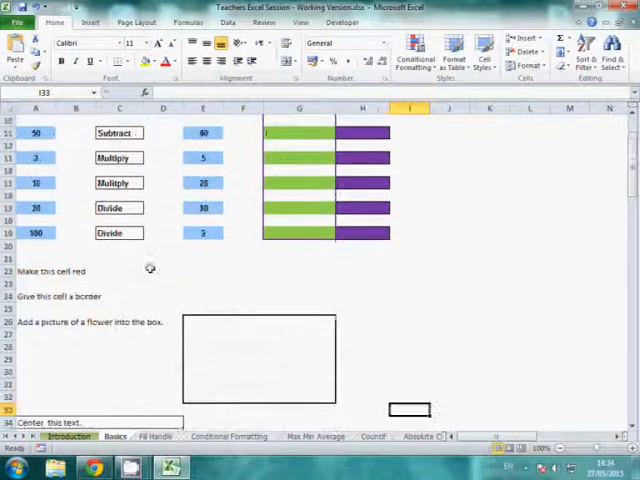
pyautogui.scroll(3)
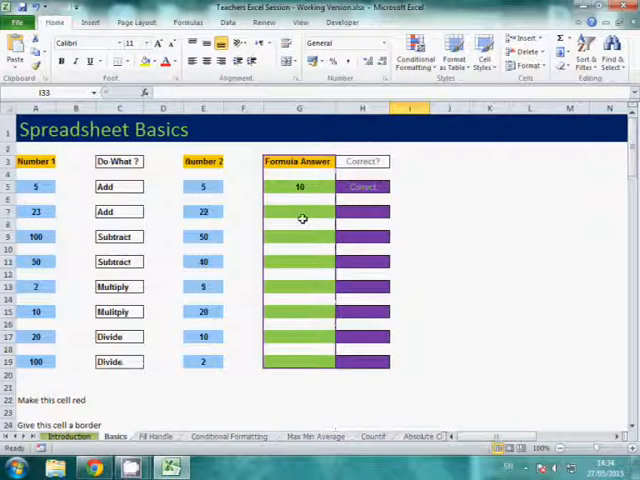
pyautogui.click(298, 188)
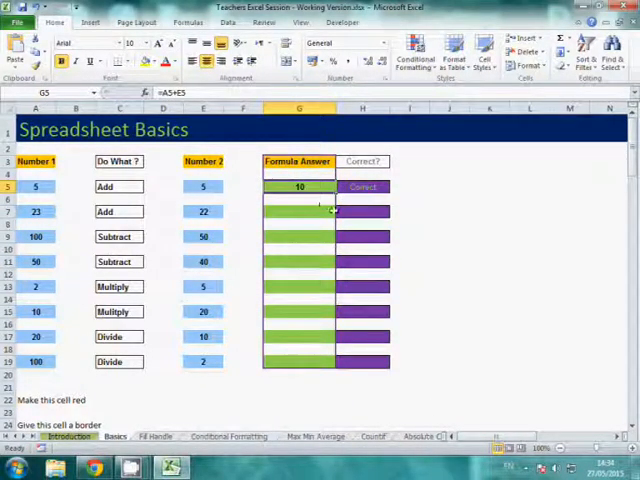
pyautogui.click(298, 212)
pyautogui.write('=')
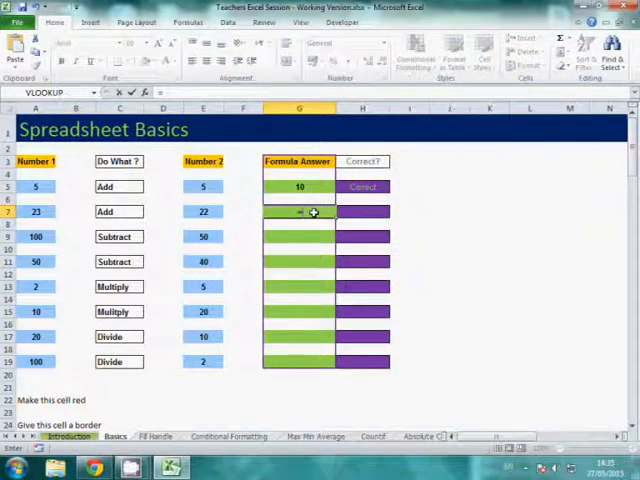
pyautogui.click(36, 212)
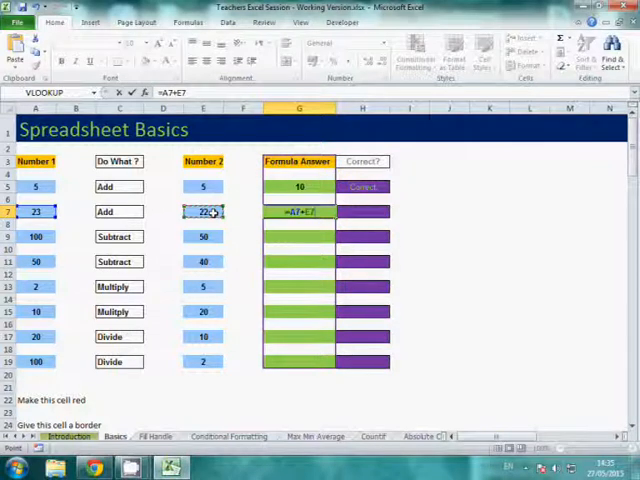
pyautogui.press('Return')
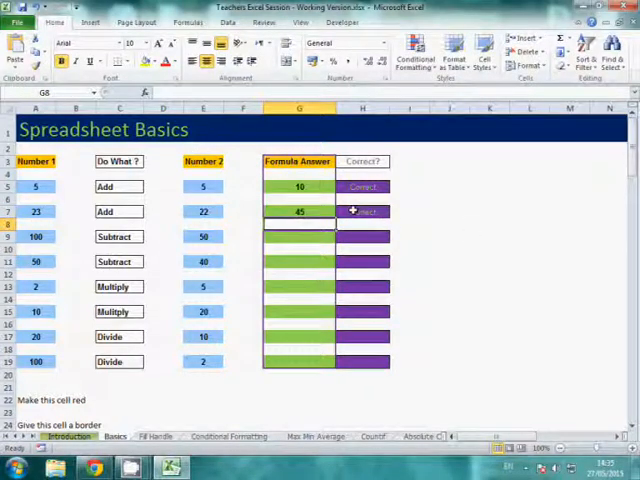
# Start the subtraction formula =A5-E5 in cell G5.
pyautogui.click(298, 236)
pyautogui.write('=A9')
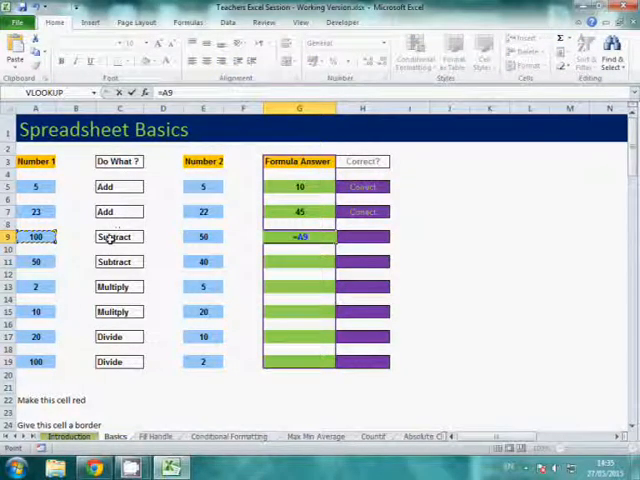
pyautogui.click(204, 236)
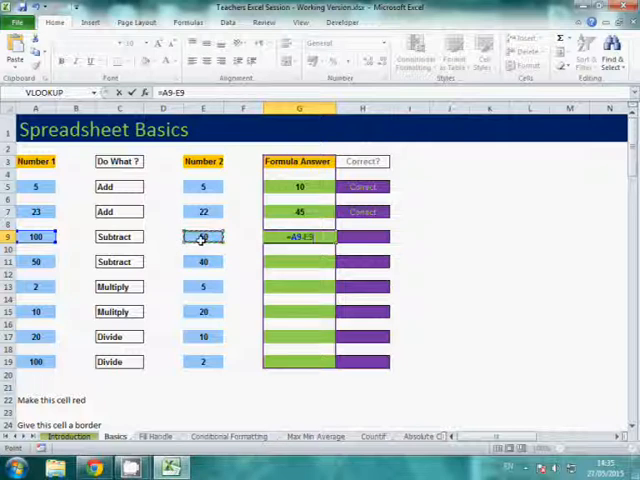
pyautogui.scroll(-3)
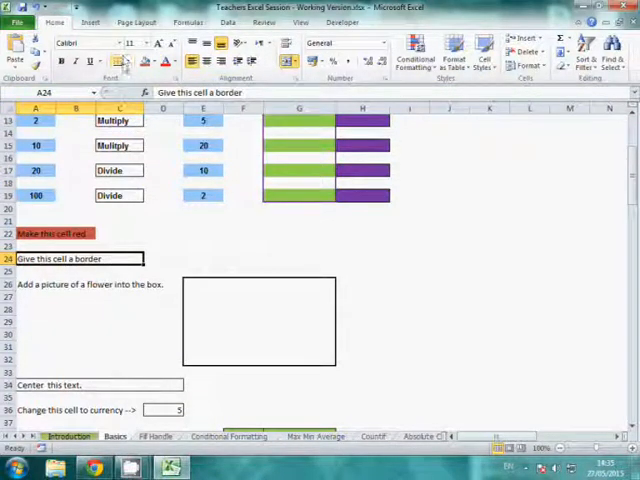
# Apply an Outside Borders outline to the 'Give this cell a border' cell.
pyautogui.click(116, 60)
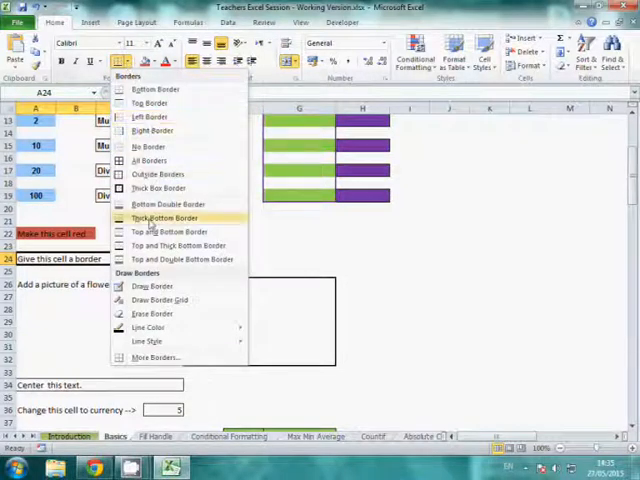
pyautogui.moveTo(156, 174)
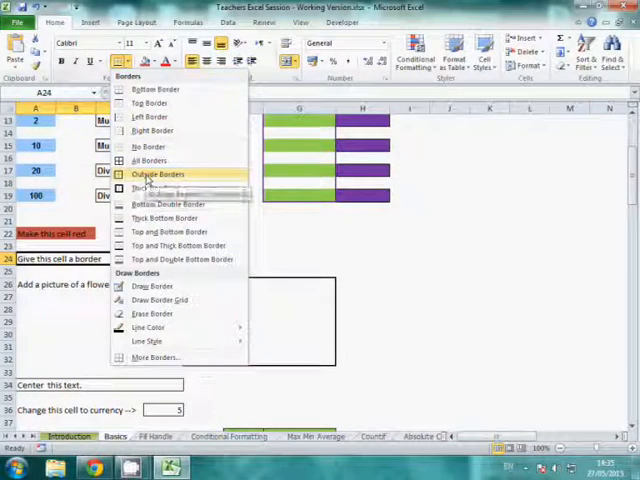
pyautogui.click(148, 328)
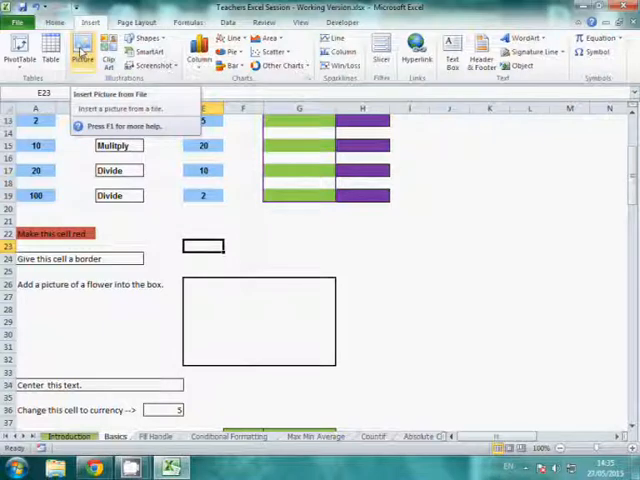
# Insert the white roses clip-art picture into the flower box.
pyautogui.click(108, 52)
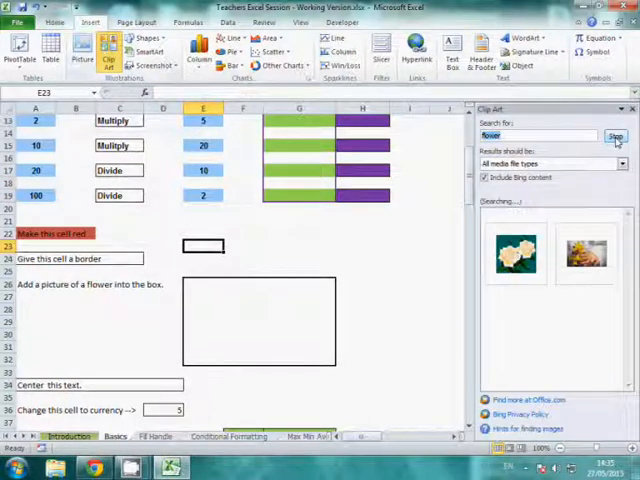
pyautogui.click(516, 252)
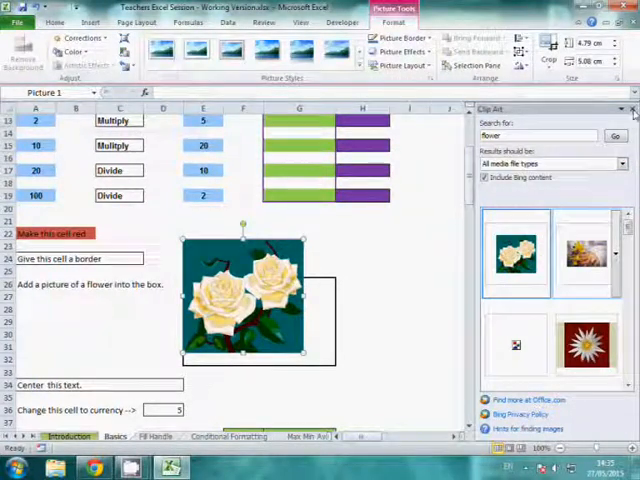
pyautogui.click(632, 108)
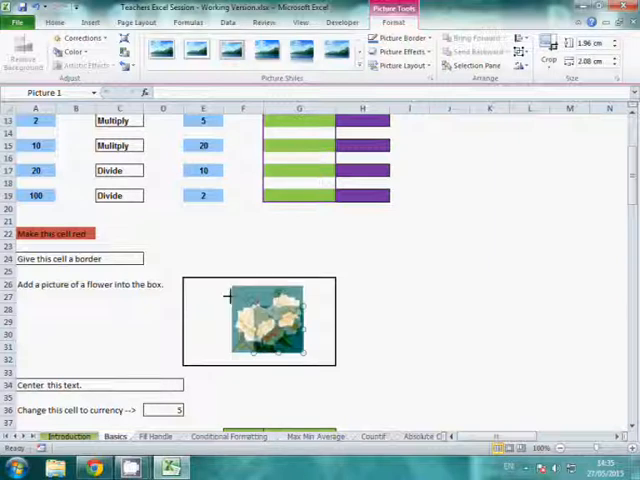
pyautogui.scroll(-3)
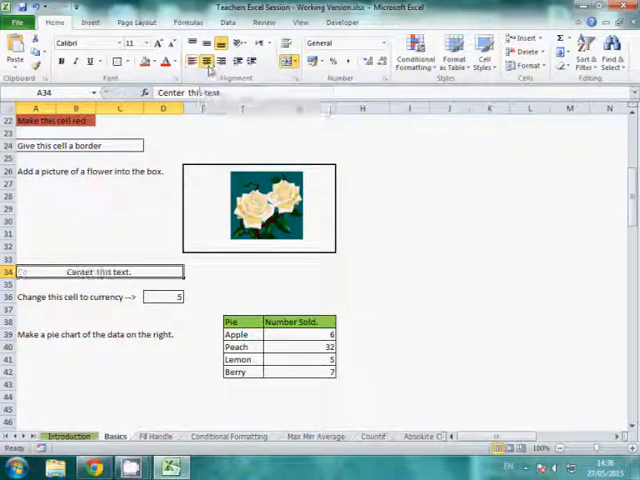
# Review the Format Cells settings for the currency cell and close without changes.
pyautogui.click(164, 296)
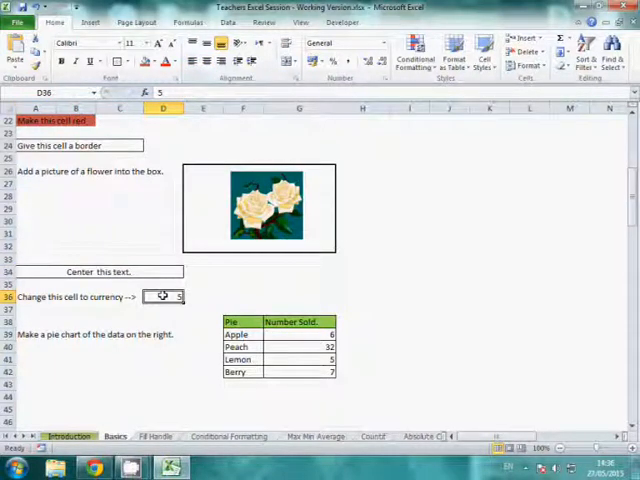
pyautogui.rightClick(164, 296)
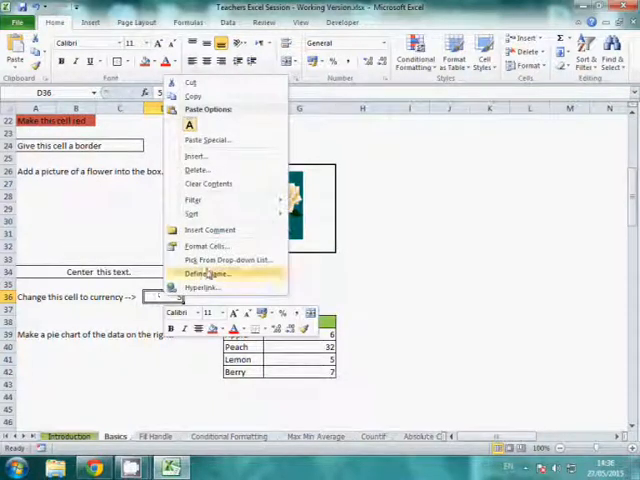
pyautogui.click(206, 246)
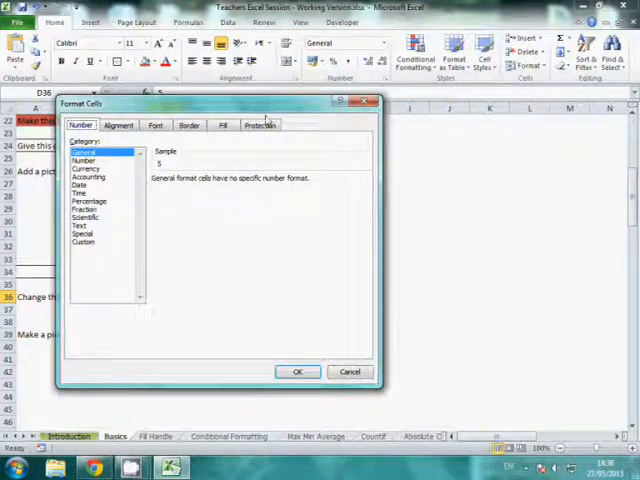
pyautogui.click(188, 126)
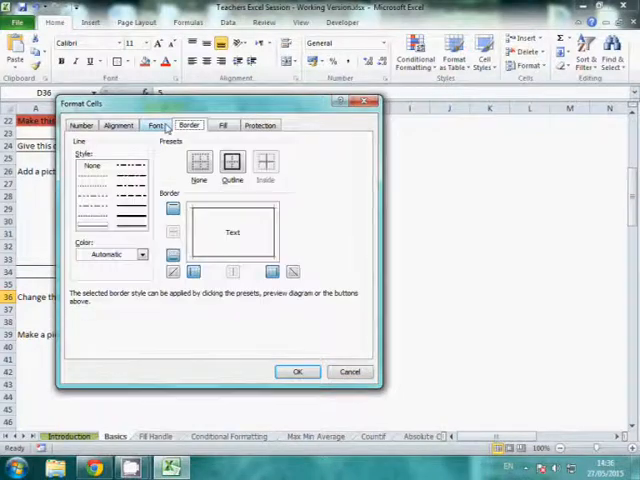
pyautogui.click(80, 124)
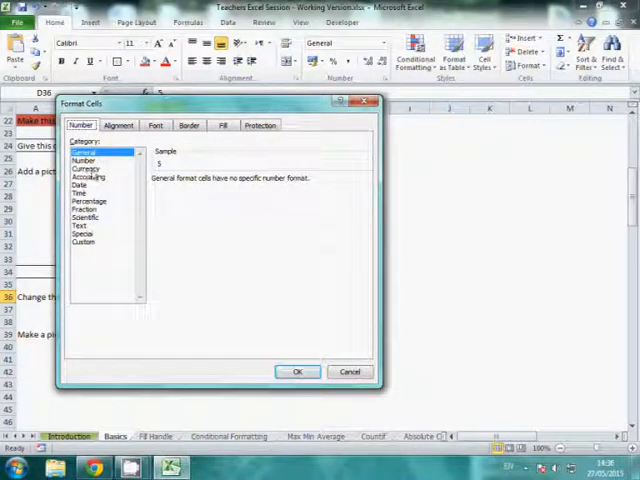
pyautogui.click(348, 372)
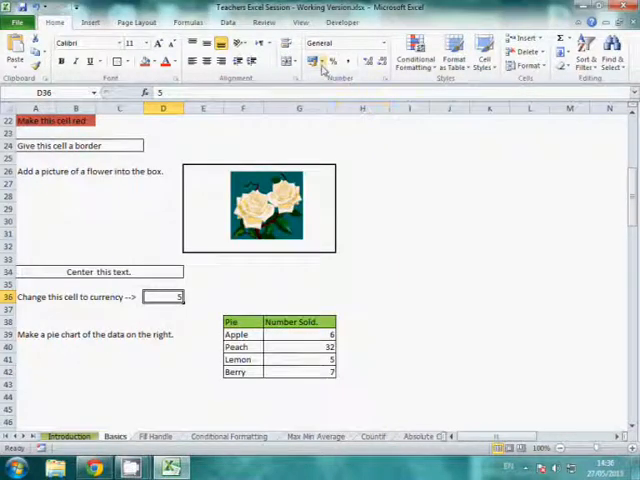
# Apply the Currency number format so the cell shows £5.00.
pyautogui.click(324, 60)
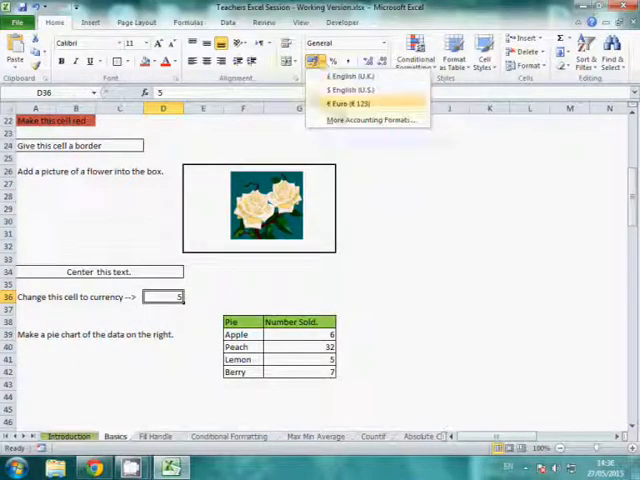
pyautogui.moveTo(352, 90)
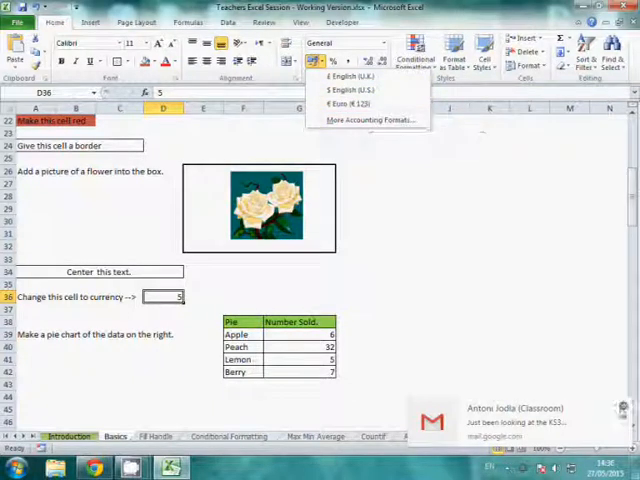
pyautogui.click(384, 44)
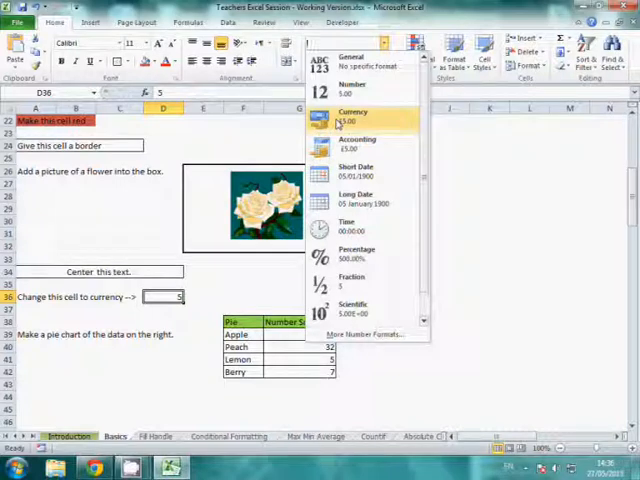
pyautogui.click(352, 116)
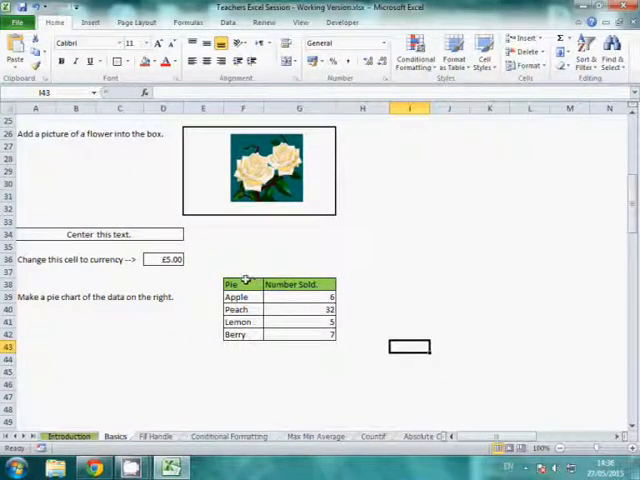
# Create a 2-D pie chart 'Number Sold.' from the Fruit/Number Sold table.
pyautogui.moveTo(236, 284); pyautogui.dragTo(236, 310)
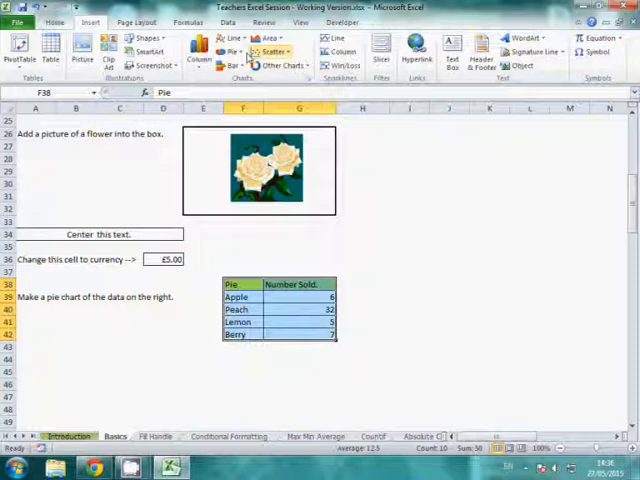
pyautogui.click(228, 52)
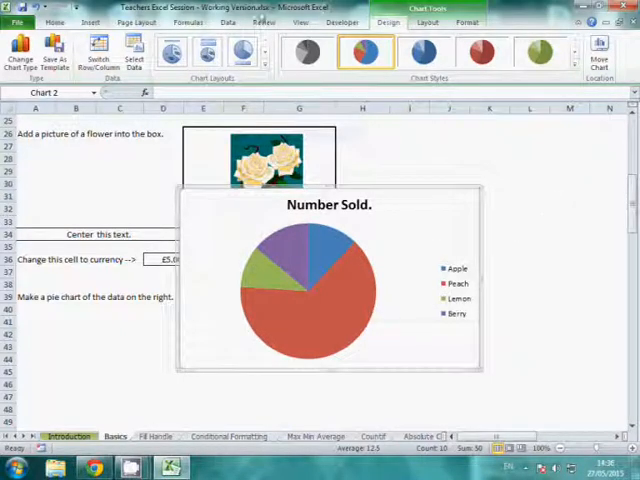
# Move the pie chart's legend to the bottom via Show Legend at Bottom.
pyautogui.click(530, 170)
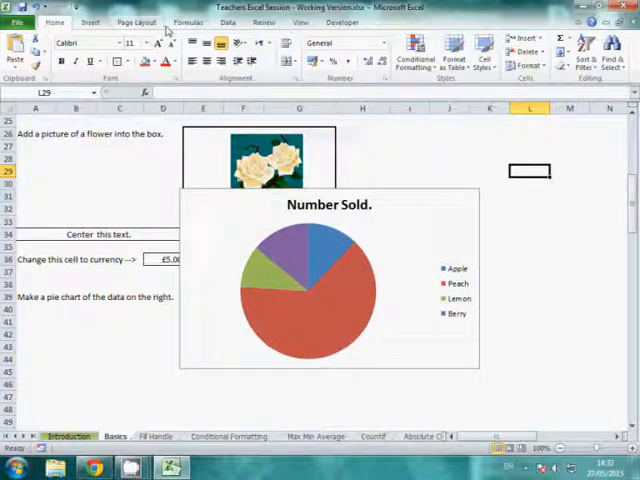
pyautogui.click(328, 290)
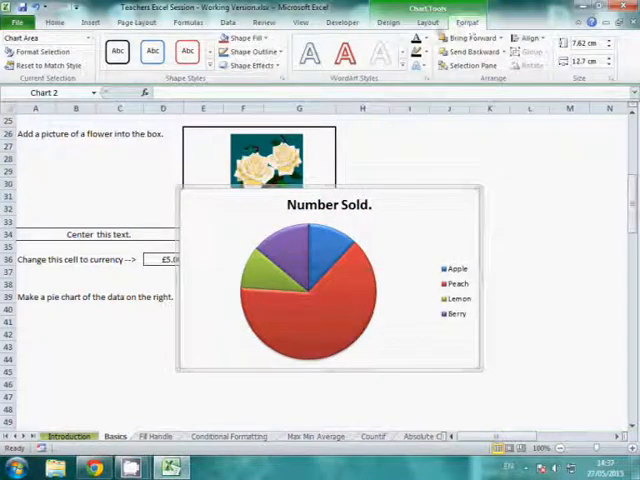
pyautogui.click(196, 56)
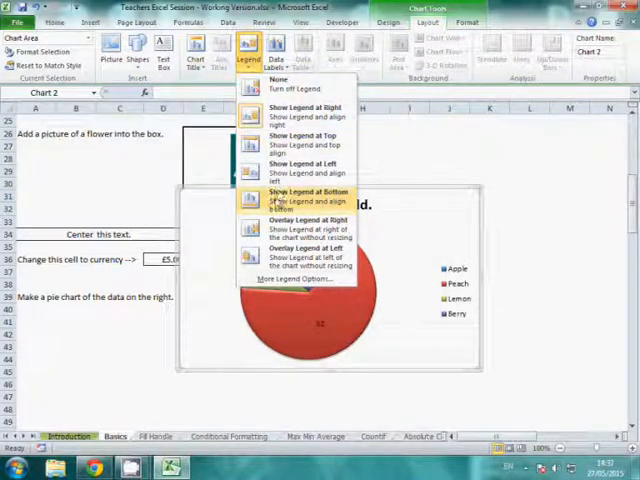
pyautogui.click(304, 196)
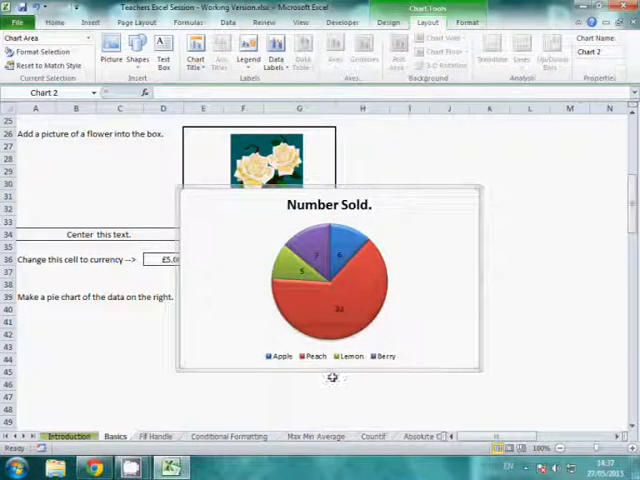